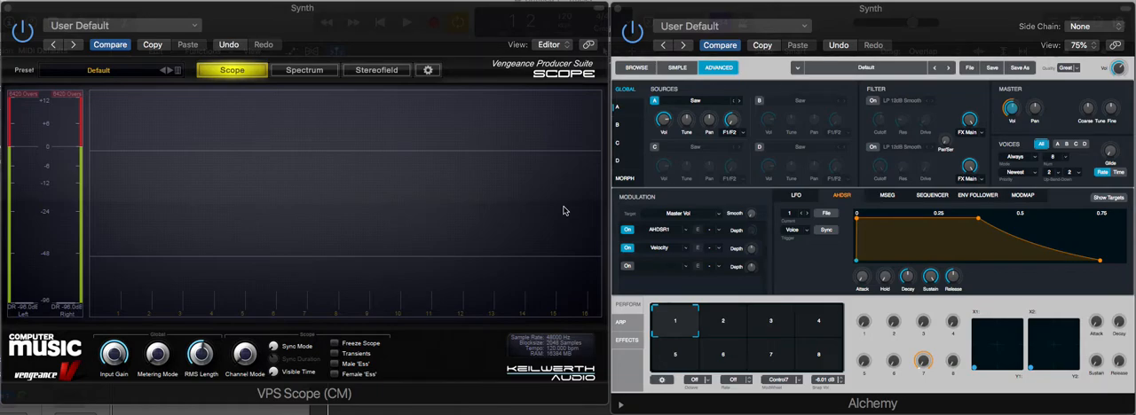
{"action": "mouse_move", "coordinate": [798, 253]}
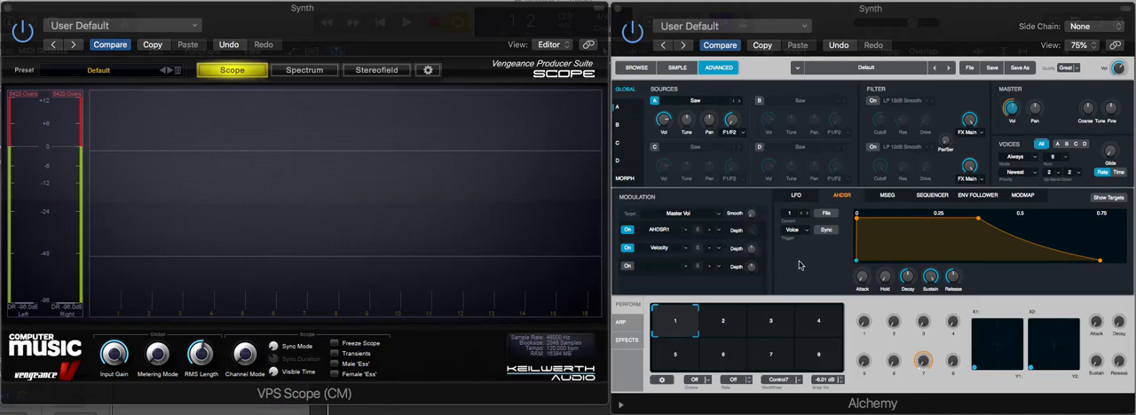
{"action": "mouse_move", "coordinate": [827, 153]}
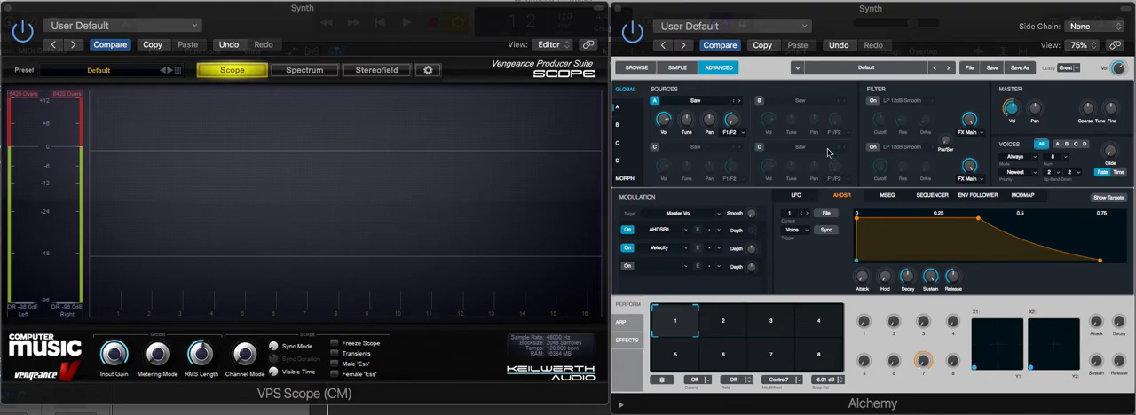
{"action": "mouse_move", "coordinate": [717, 167]}
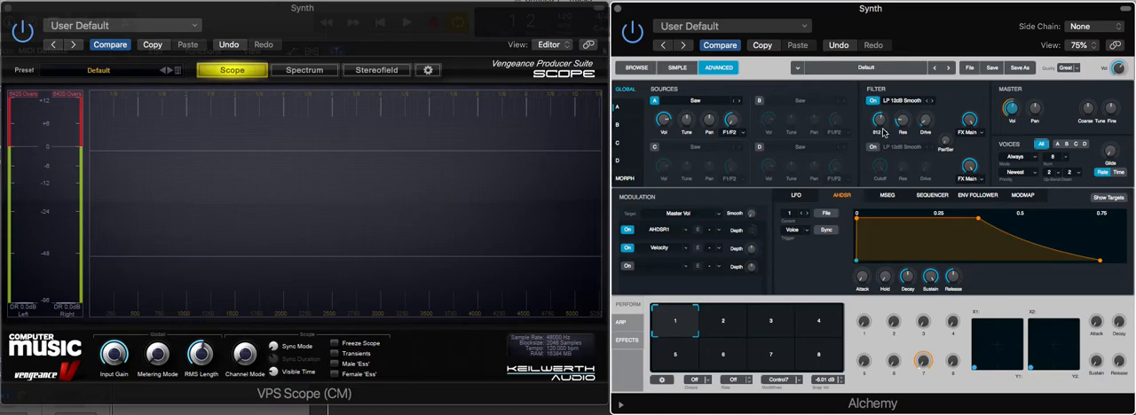
{"action": "mouse_move", "coordinate": [903, 148]}
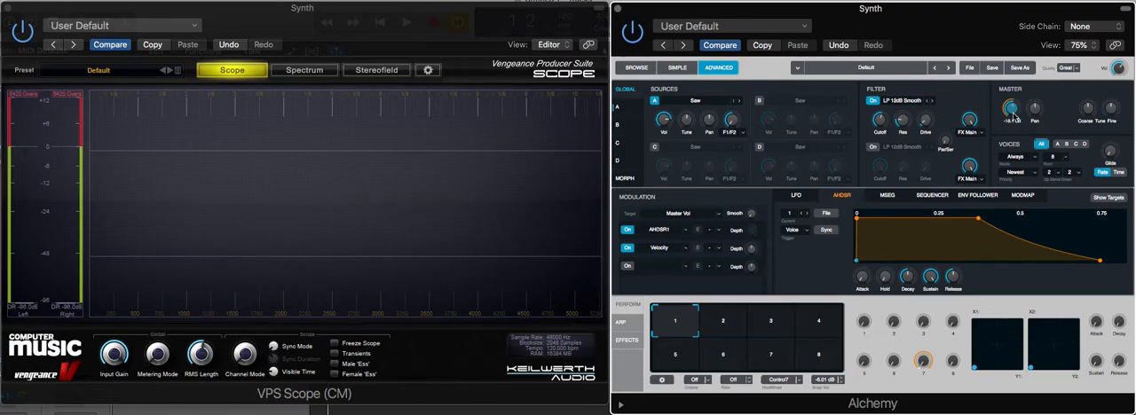
- Raise Alchemy's Attack and Sustain knobs, briefly checking the envelope follower modulator page
{"action": "left_click_drag", "start_coordinate": [1011, 113], "coordinate": [1012, 117]}
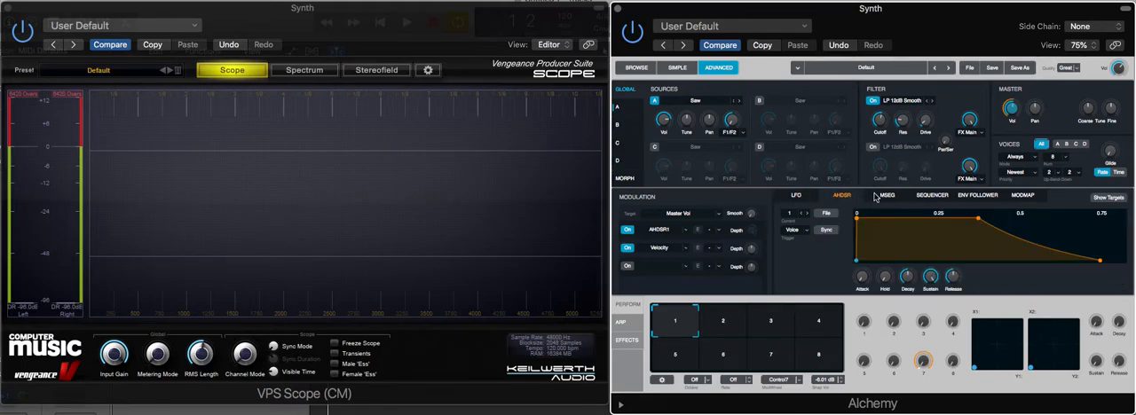
{"action": "left_click", "coordinate": [978, 196]}
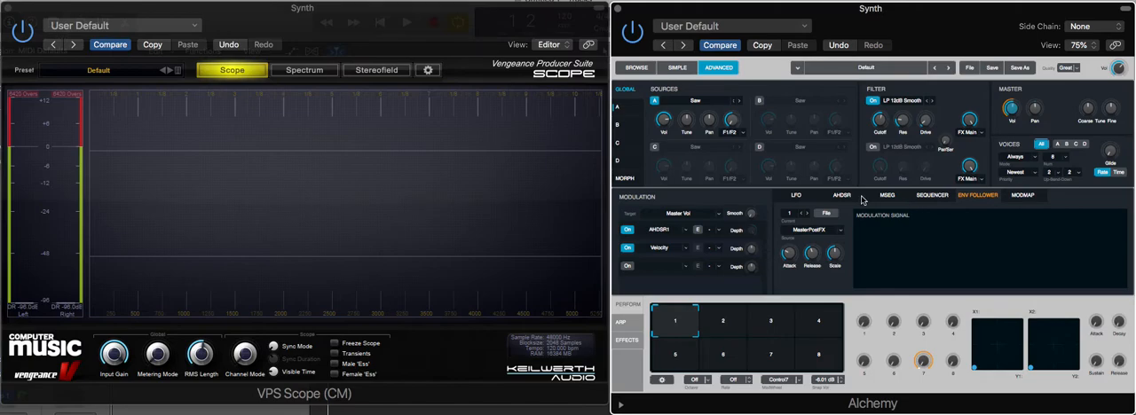
{"action": "left_click", "coordinate": [842, 195]}
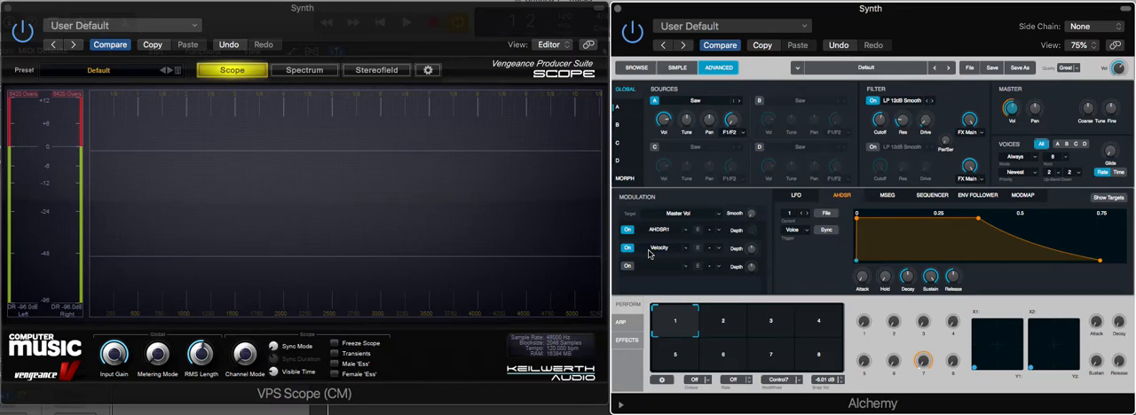
{"action": "mouse_move", "coordinate": [733, 241]}
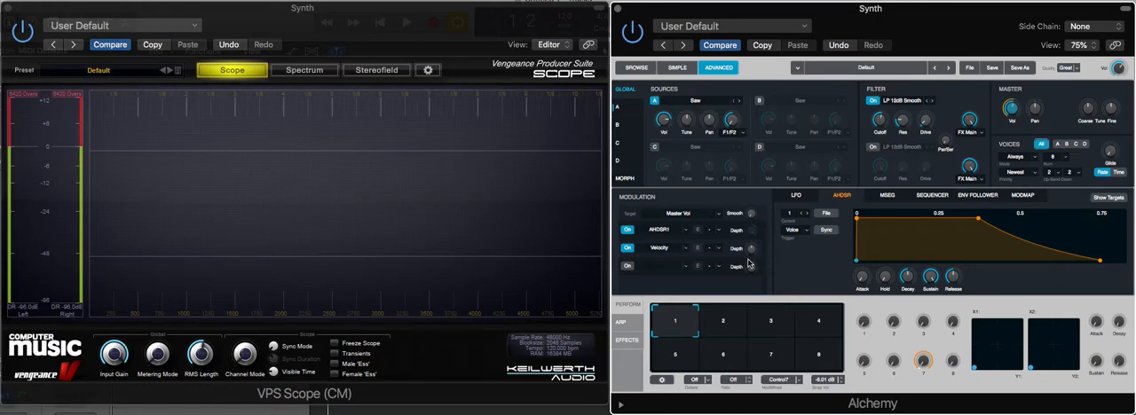
{"action": "mouse_move", "coordinate": [755, 268]}
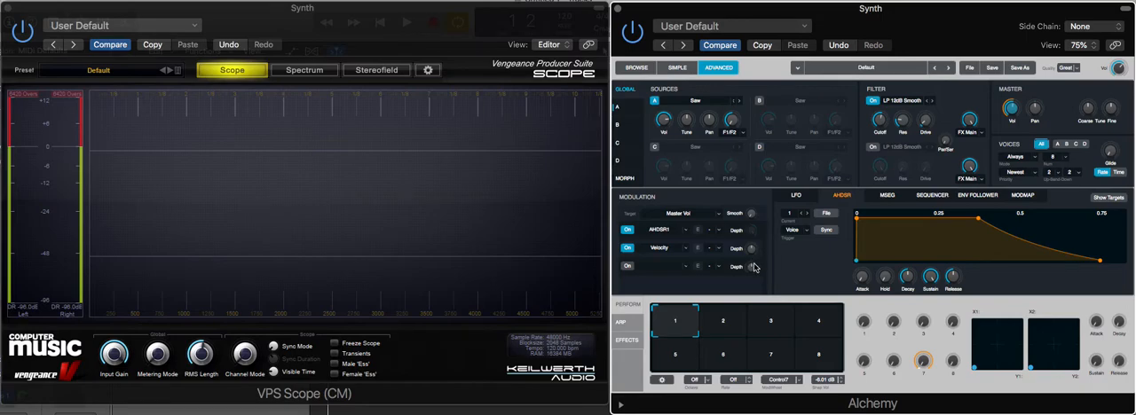
{"action": "mouse_move", "coordinate": [757, 266]}
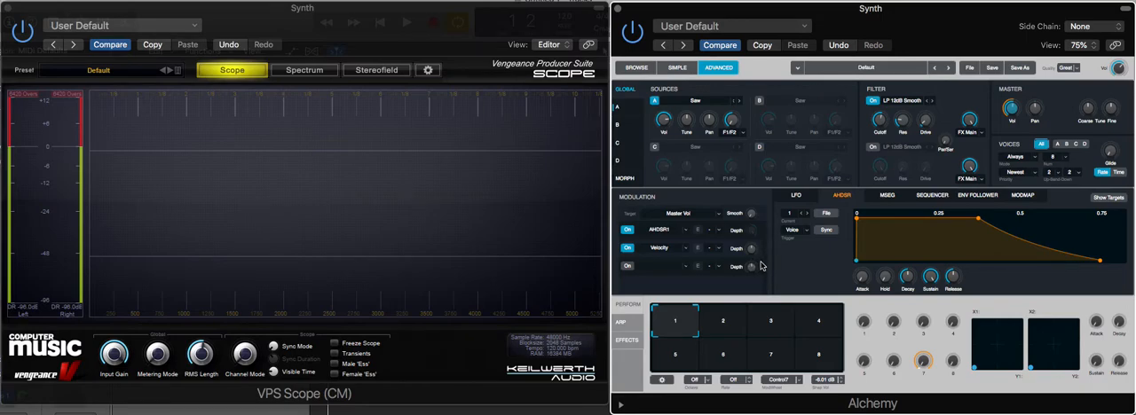
{"action": "mouse_move", "coordinate": [793, 271]}
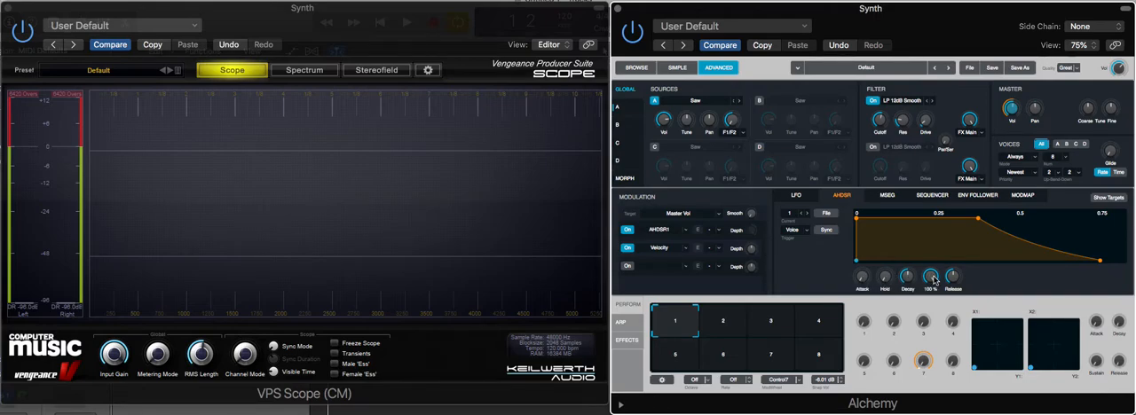
- Play a note so VPS Scope traces its rise, held level and gradual fade
{"action": "left_click_drag", "start_coordinate": [930, 280], "coordinate": [930, 299]}
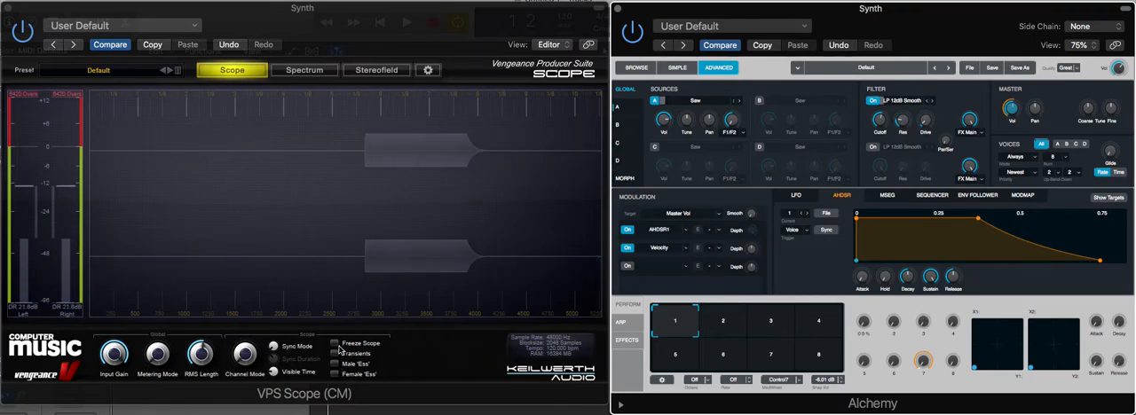
- Drag the AHDSR Sustain knob to set how loud the note holds after decaying
{"action": "left_click", "coordinate": [333, 345]}
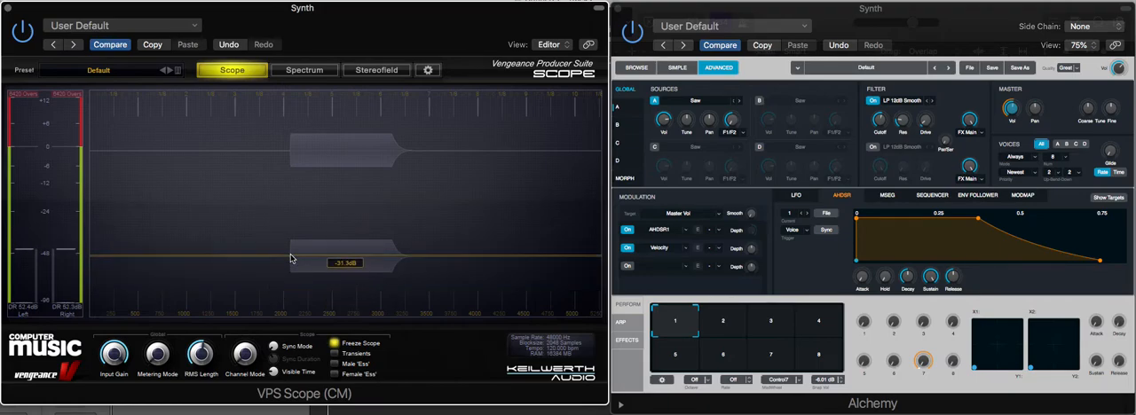
{"action": "left_click_drag", "start_coordinate": [292, 270], "coordinate": [293, 259]}
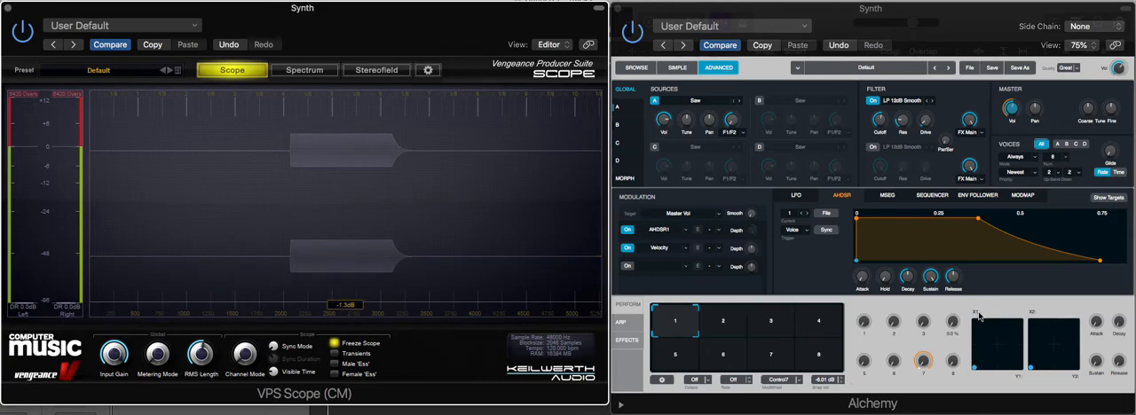
{"action": "mouse_move", "coordinate": [969, 334]}
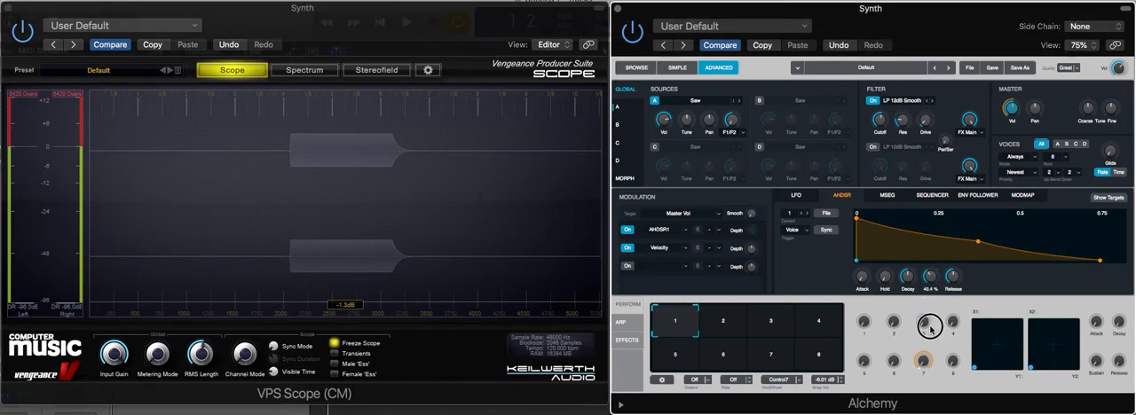
- Fine-tune the sustain level, lengthen the release tail and reshape the decay curve
{"action": "left_click_drag", "start_coordinate": [926, 277], "coordinate": [926, 284]}
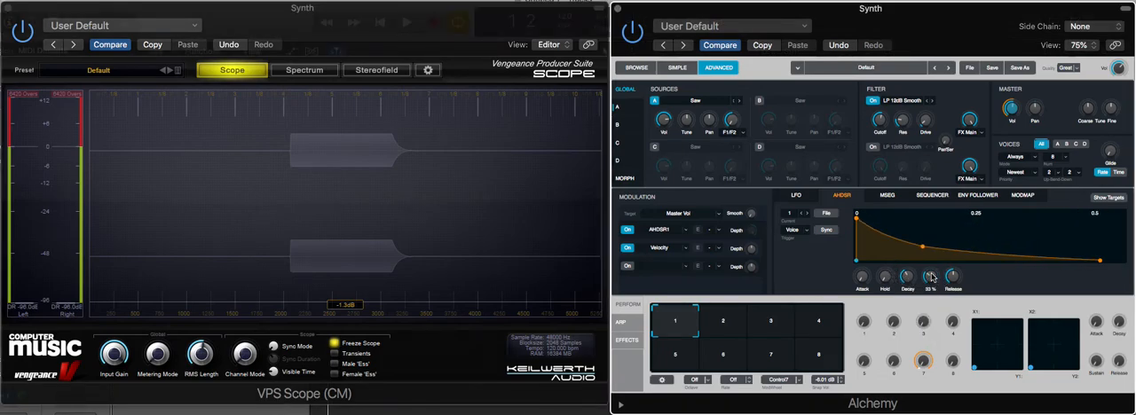
{"action": "left_click_drag", "start_coordinate": [906, 276], "coordinate": [914, 266]}
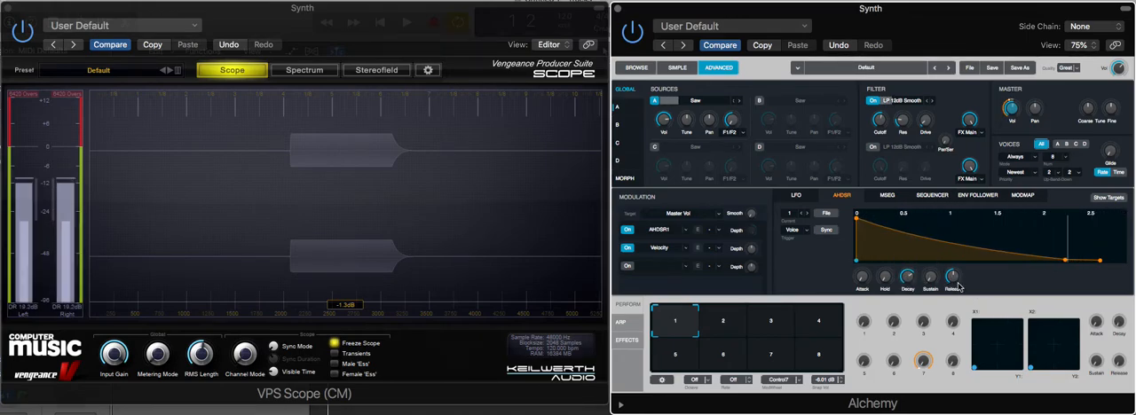
{"action": "left_click_drag", "start_coordinate": [954, 277], "coordinate": [959, 269]}
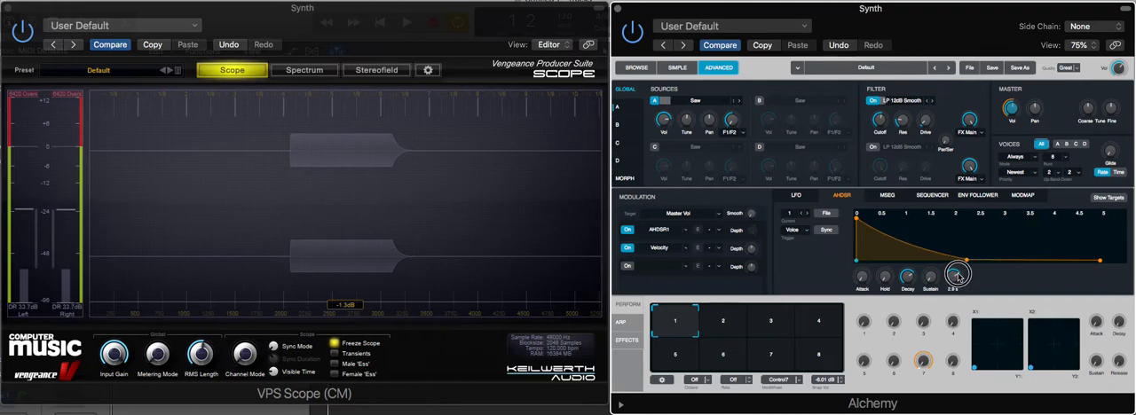
{"action": "left_click_drag", "start_coordinate": [957, 274], "coordinate": [957, 273]}
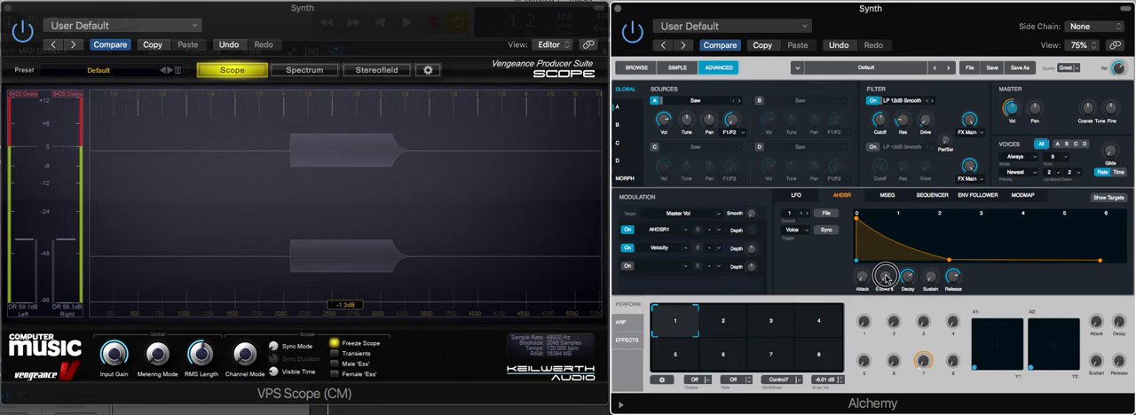
{"action": "left_click_drag", "start_coordinate": [884, 275], "coordinate": [891, 255]}
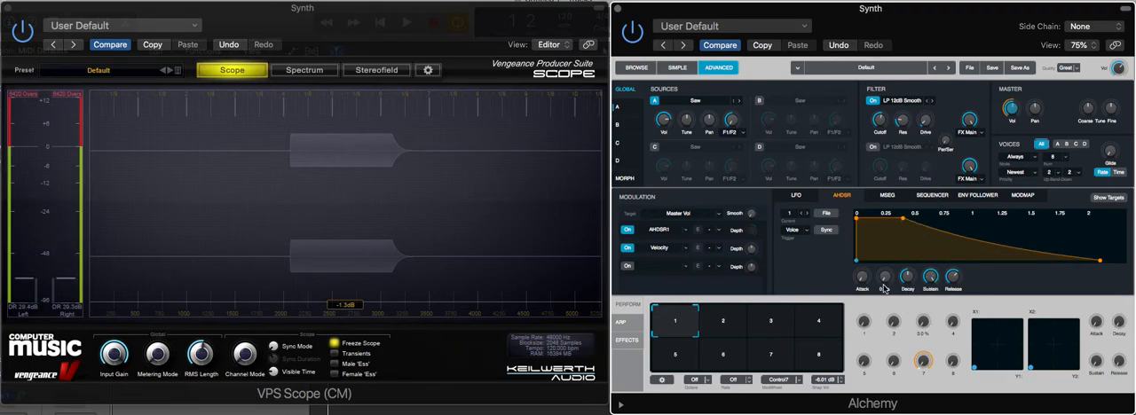
- Adjust the decay time, then slow the attack so notes fade in gradually
{"action": "left_click_drag", "start_coordinate": [955, 275], "coordinate": [955, 262]}
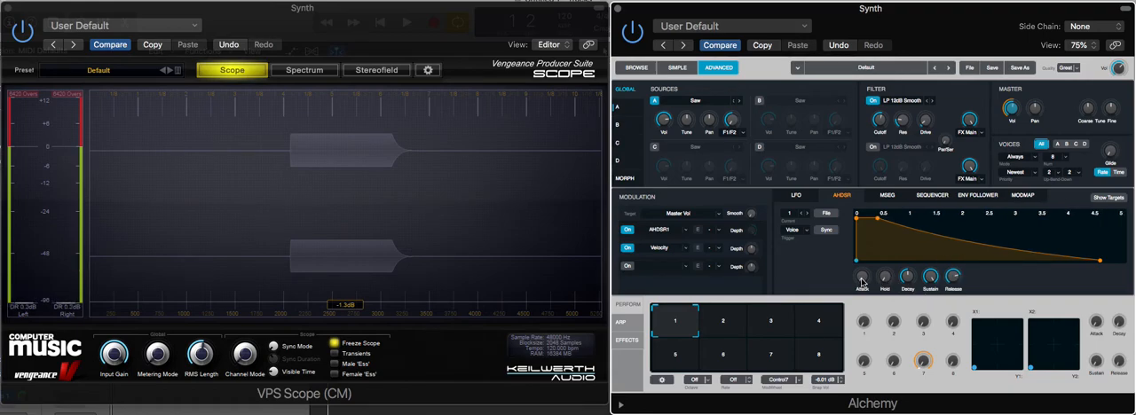
{"action": "left_click_drag", "start_coordinate": [884, 278], "coordinate": [861, 240]}
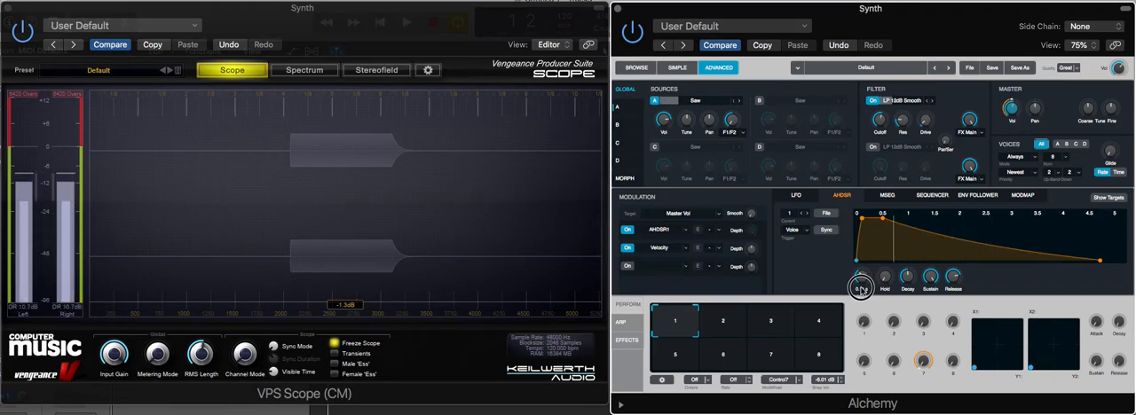
{"action": "left_click_drag", "start_coordinate": [863, 277], "coordinate": [862, 266]}
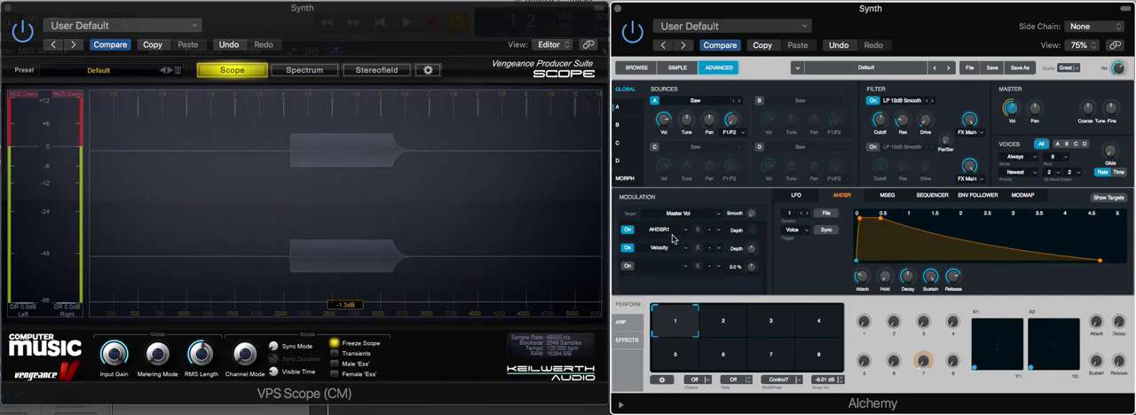
{"action": "mouse_move", "coordinate": [659, 238]}
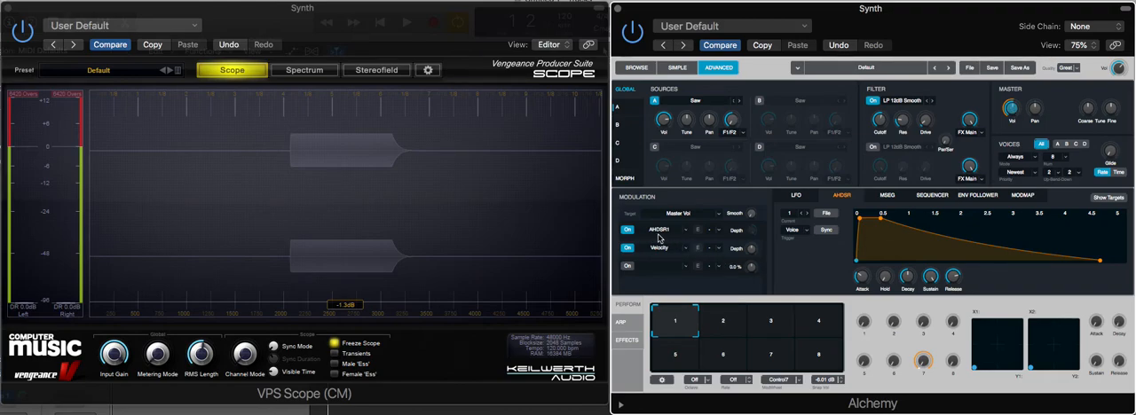